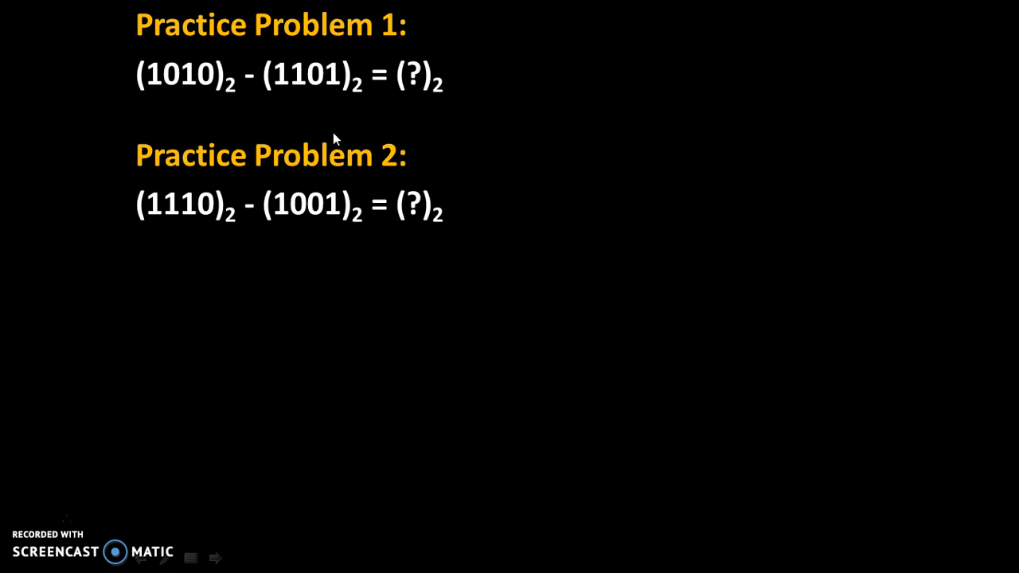
pyautogui.moveTo(46, 485)
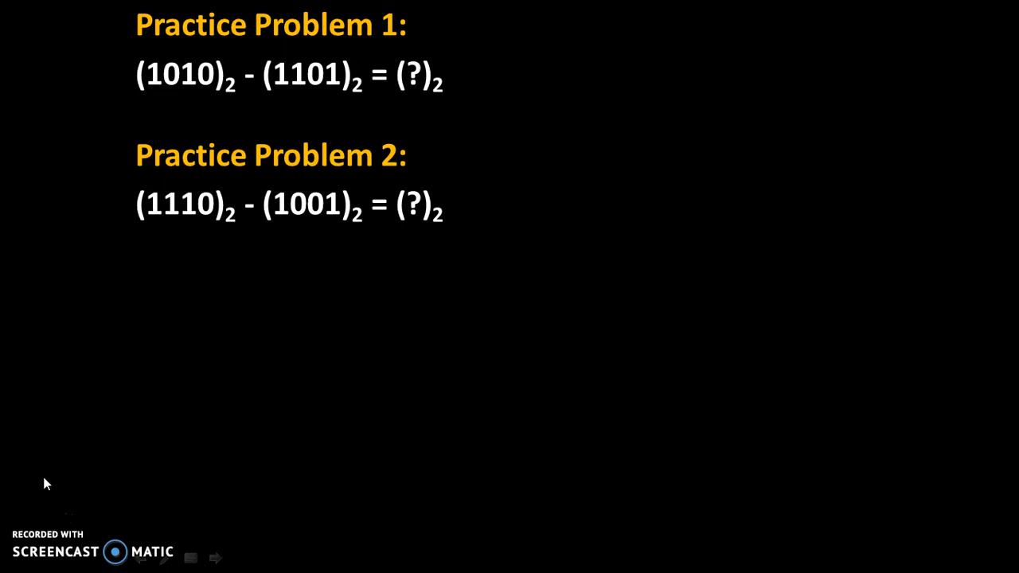
pyautogui.moveTo(32, 522)
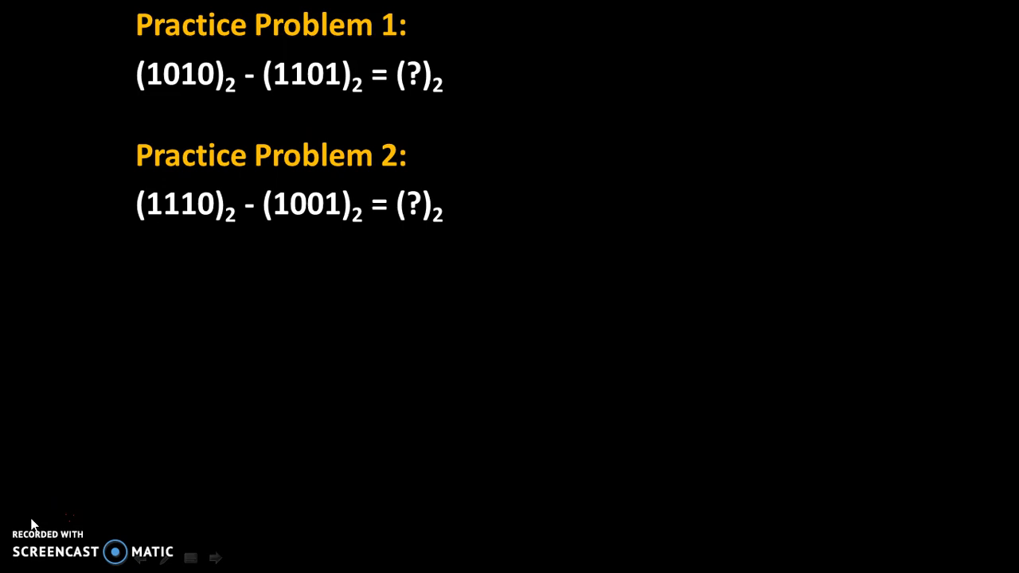